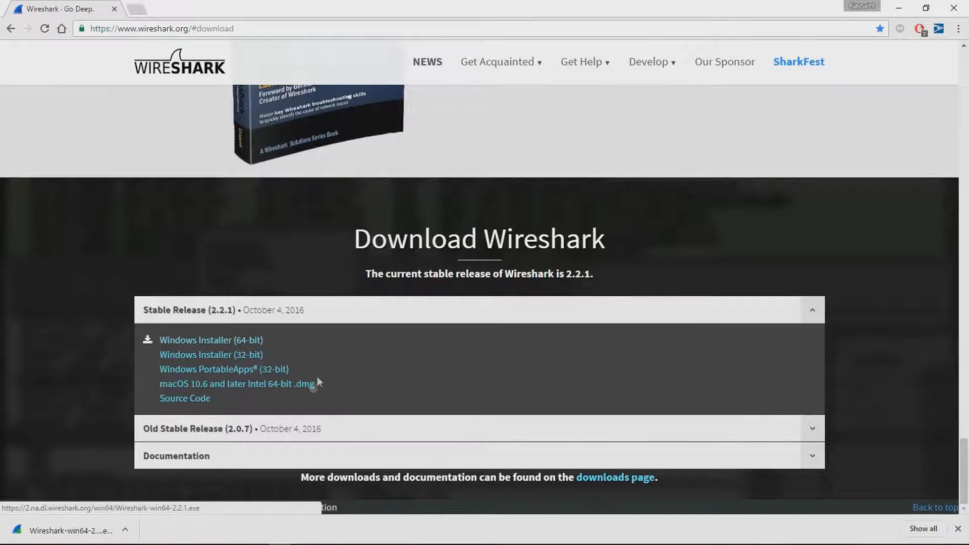
mouse_move(184, 398)
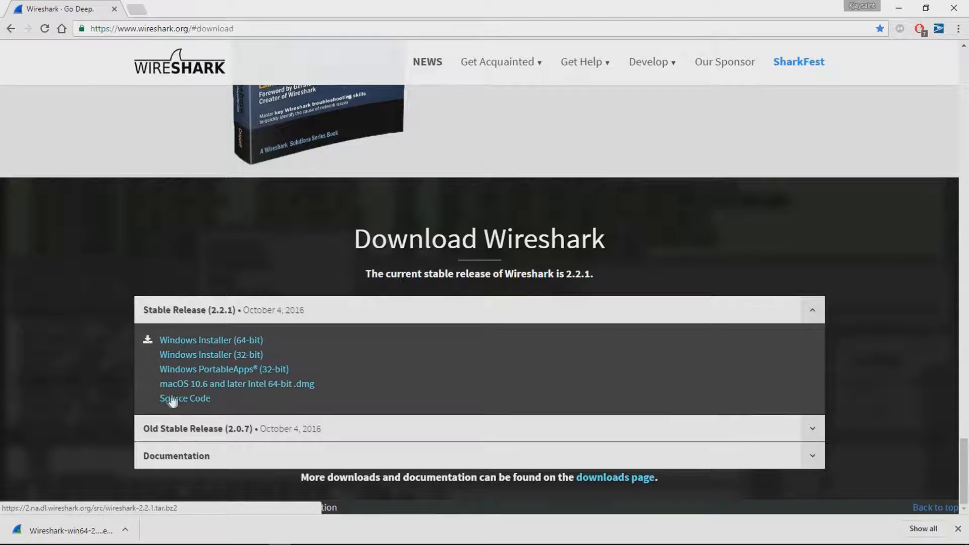
mouse_move(210, 339)
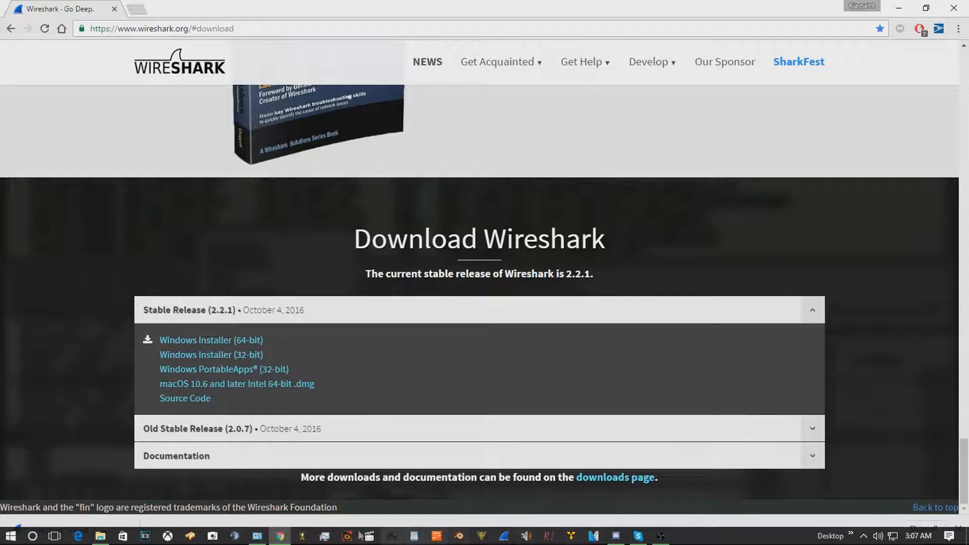
- Confirm in Control Panel's System page that Windows 10 Home is 64-bit, then close it
click(210, 339)
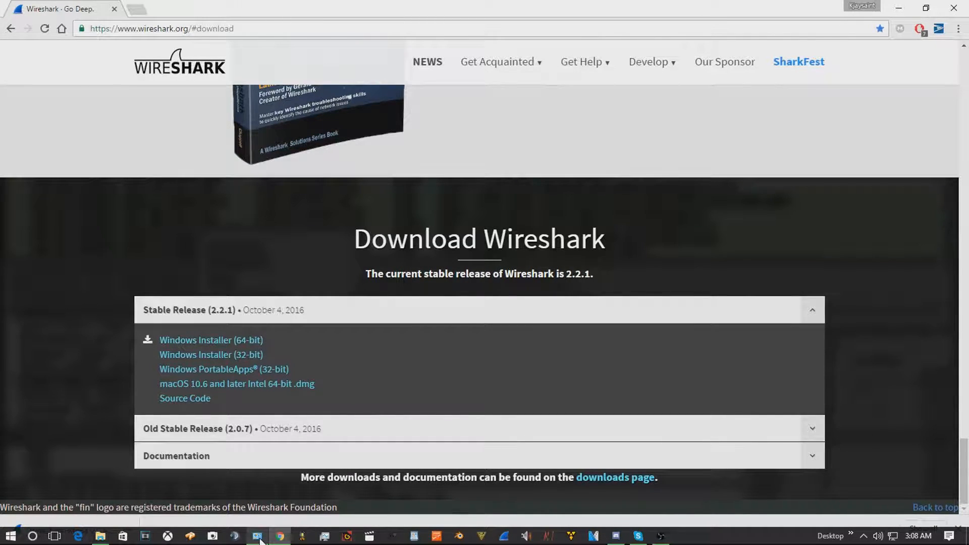
click(256, 536)
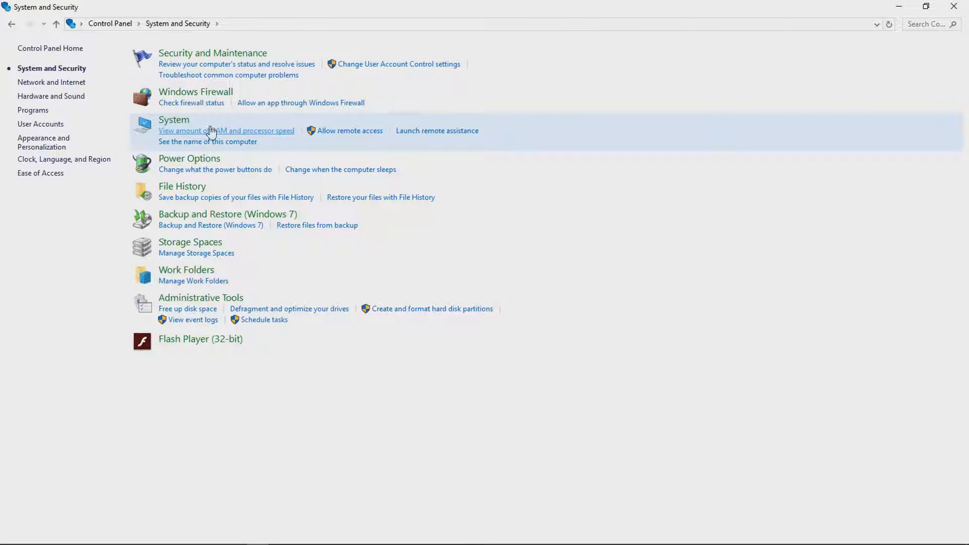
click(11, 24)
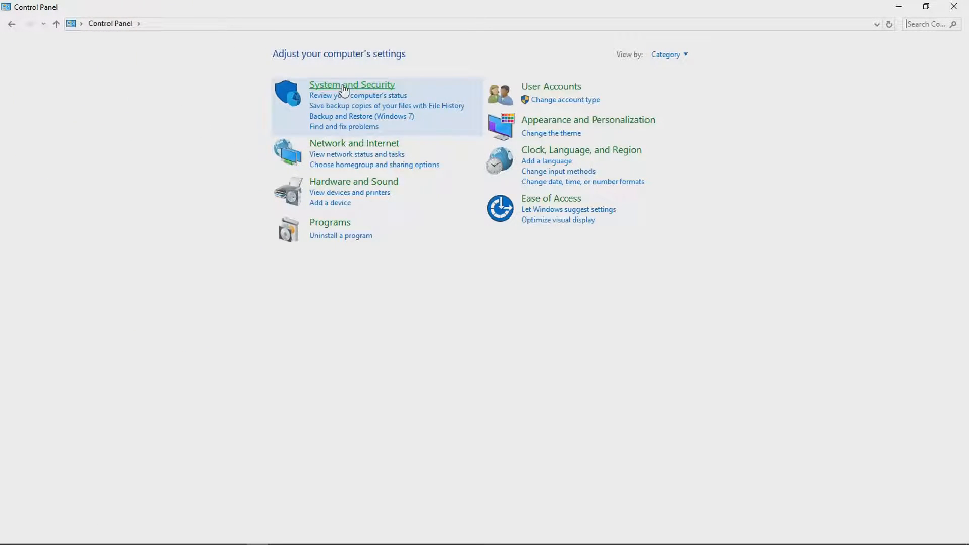
click(351, 85)
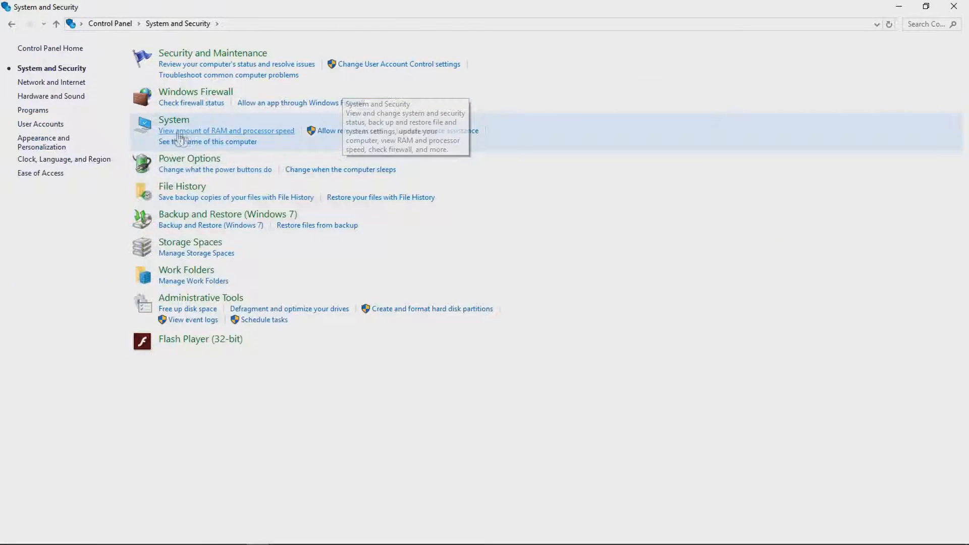
click(226, 131)
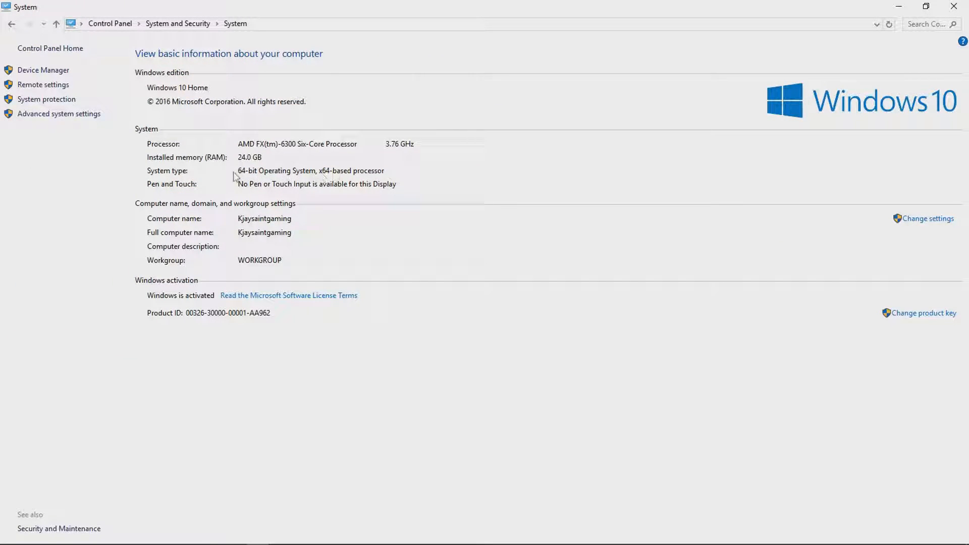
mouse_move(559, 152)
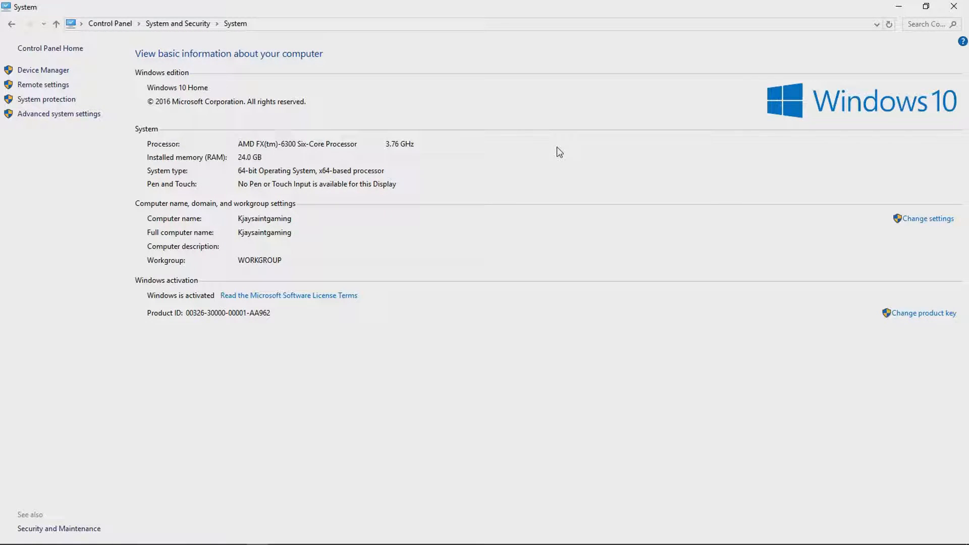
double_click(310, 171)
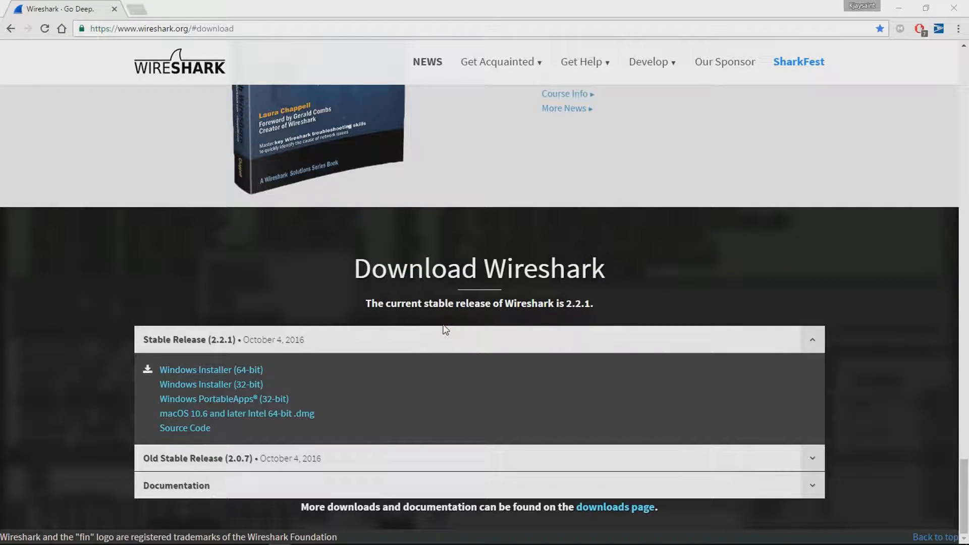
- Launch the Wireshark 2.2.1 64-bit installer and accept license, default components, shortcuts and WinPcap
click(210, 370)
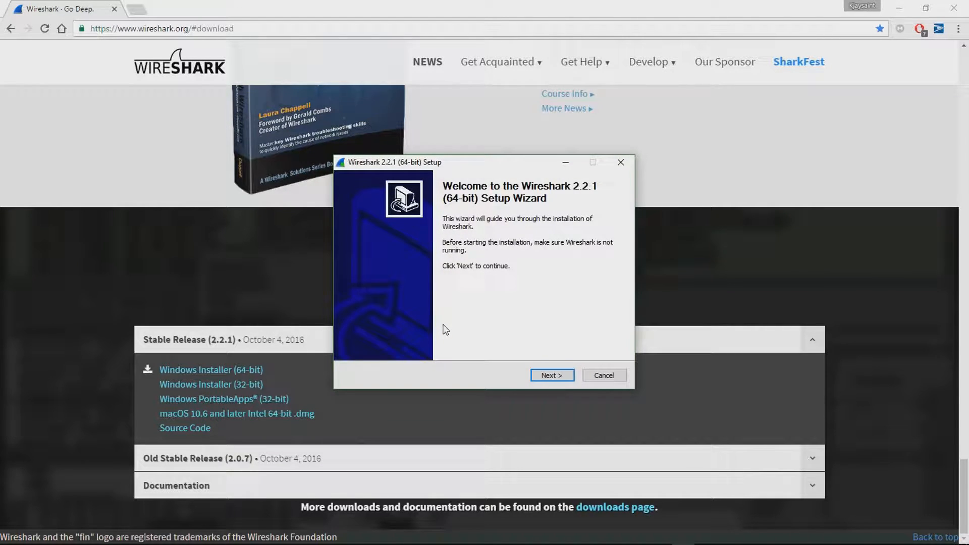
mouse_move(457, 262)
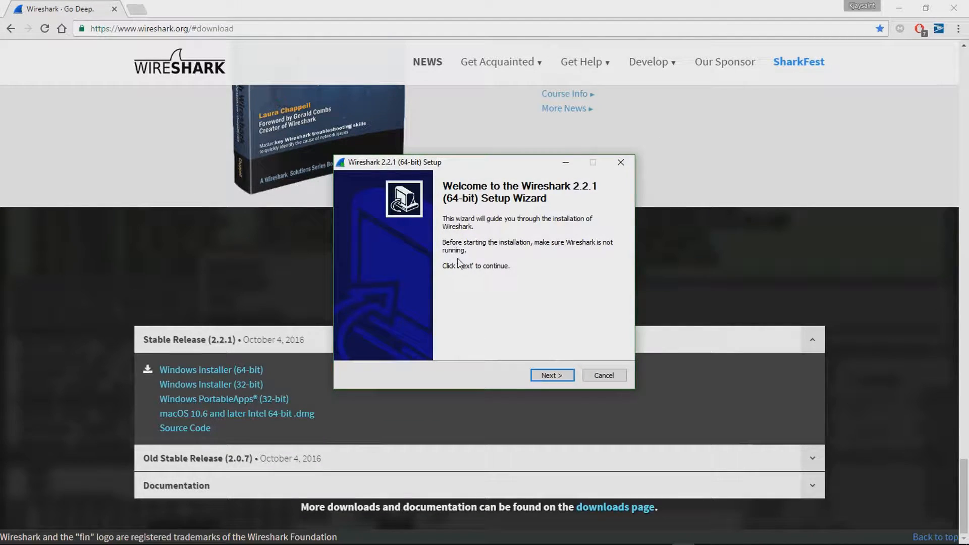
mouse_move(504, 369)
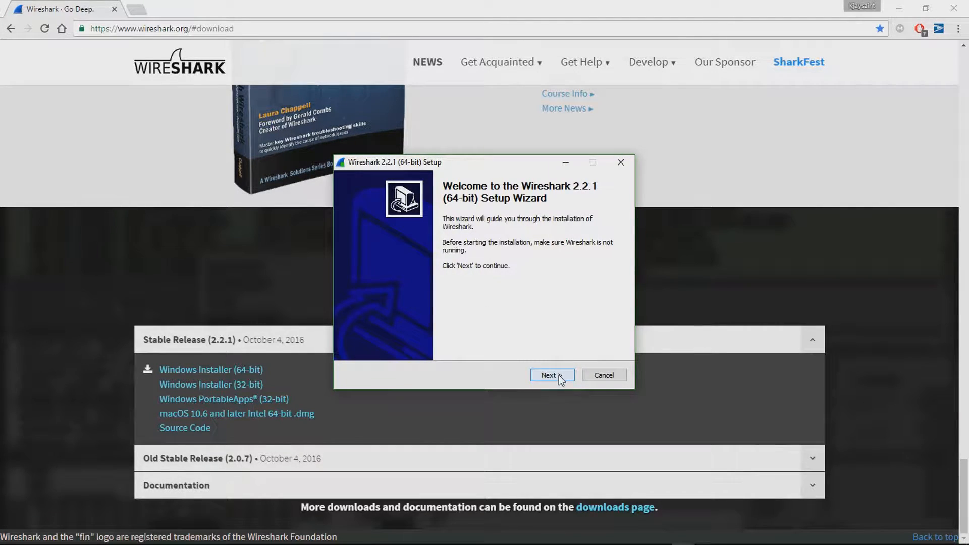
click(551, 375)
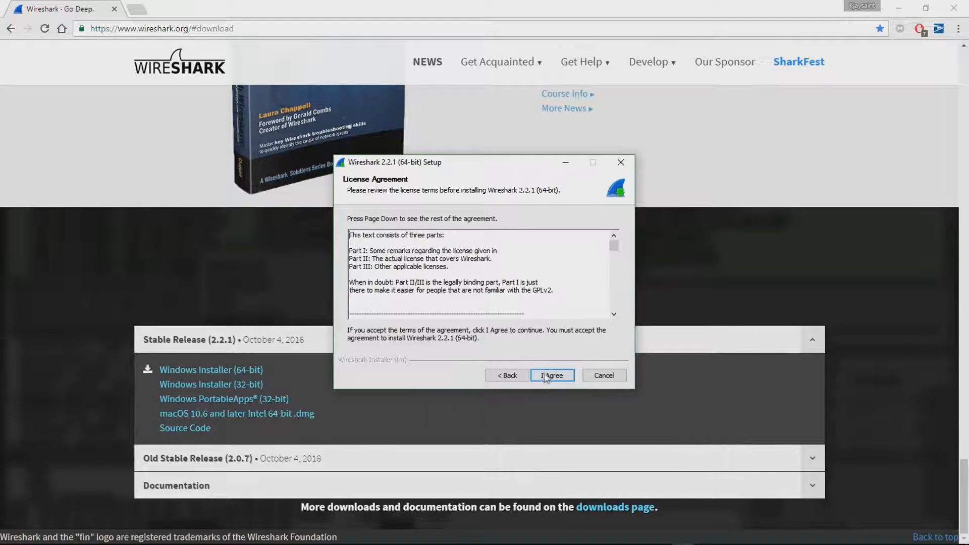
click(551, 375)
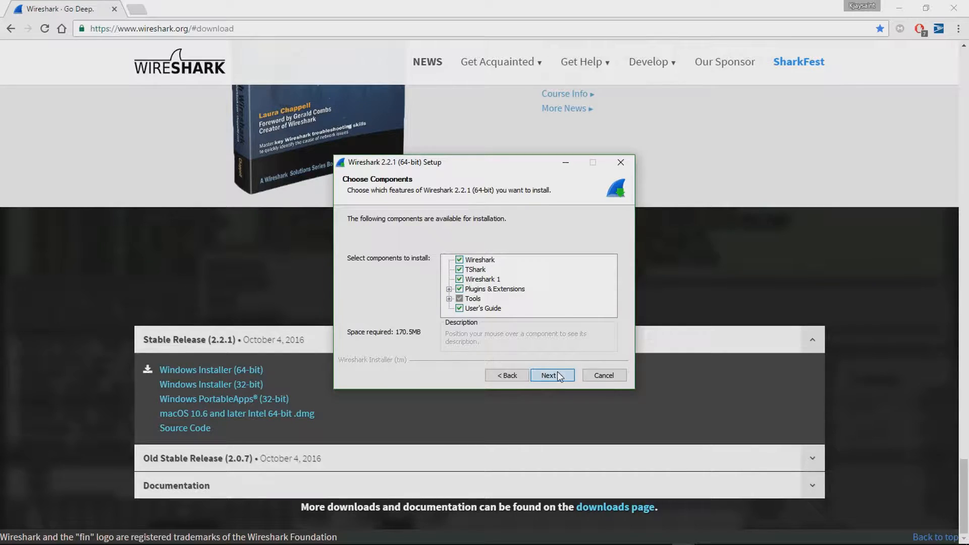
click(550, 375)
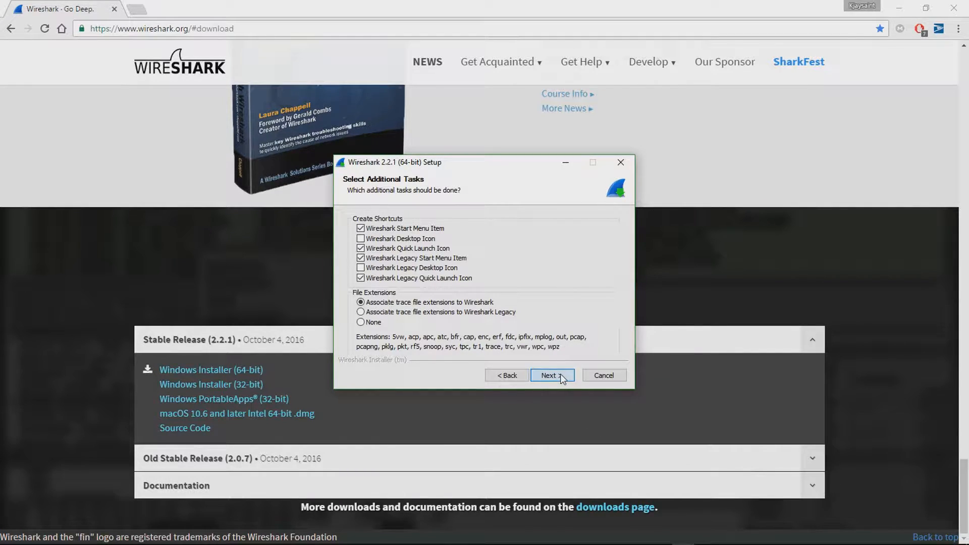
click(550, 375)
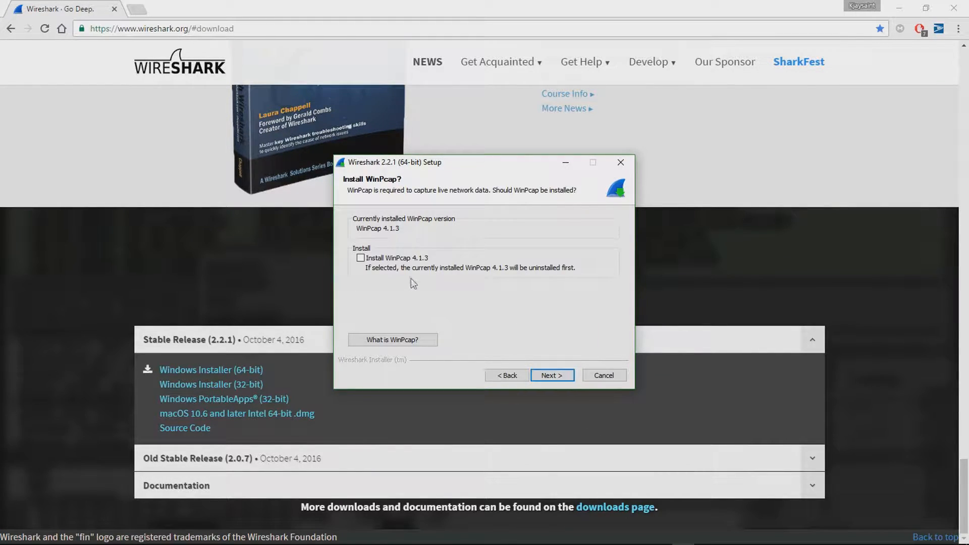
click(551, 375)
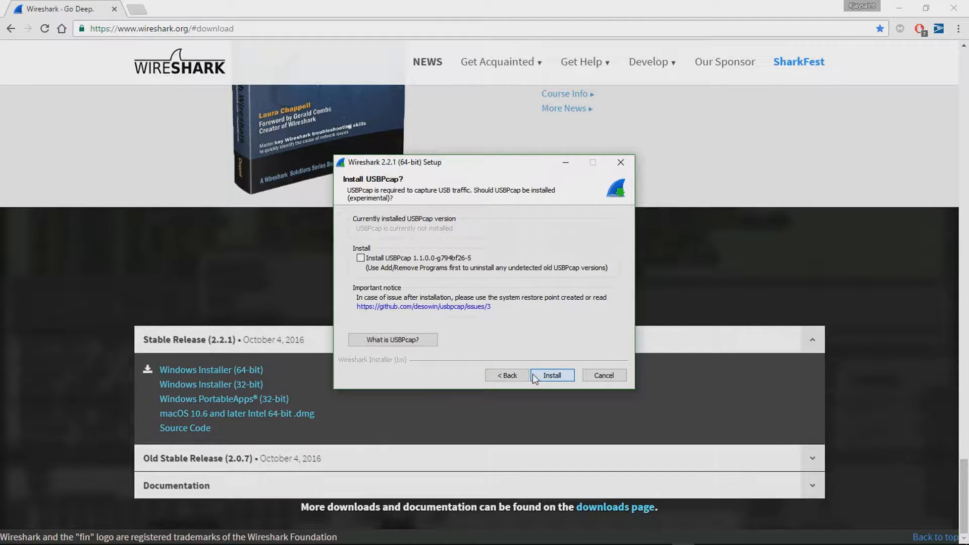
- Install Wireshark without USBPcap, then finish the wizard with Run Wireshark checked
click(551, 376)
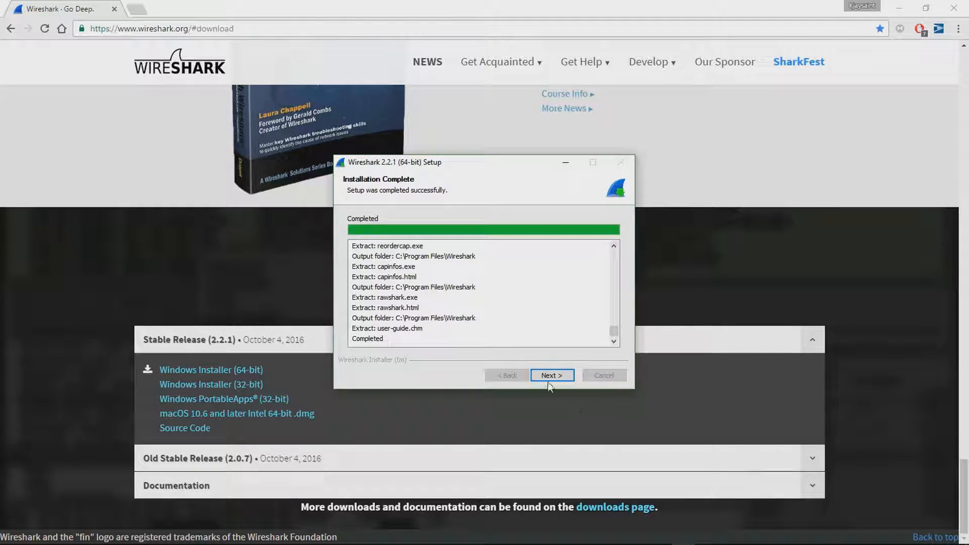
click(550, 375)
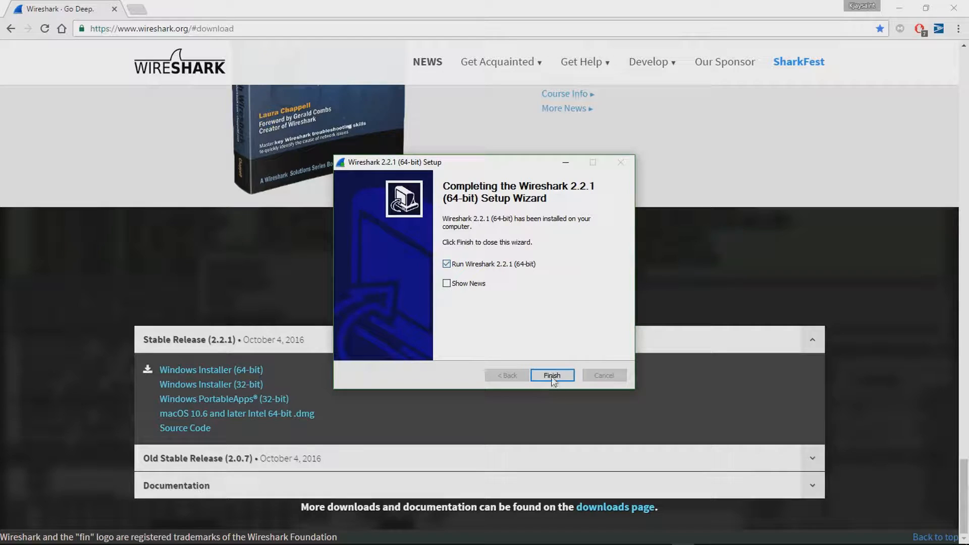
click(551, 376)
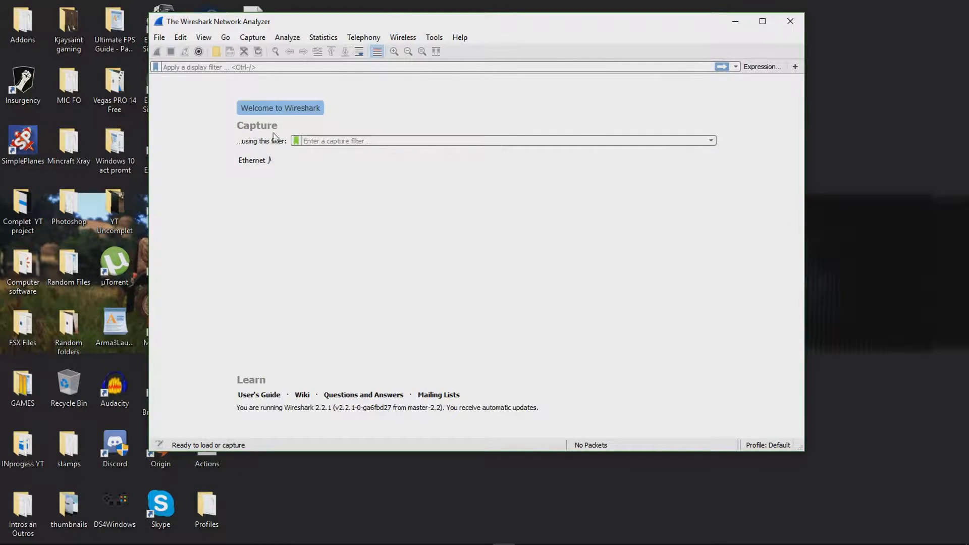
mouse_move(212, 181)
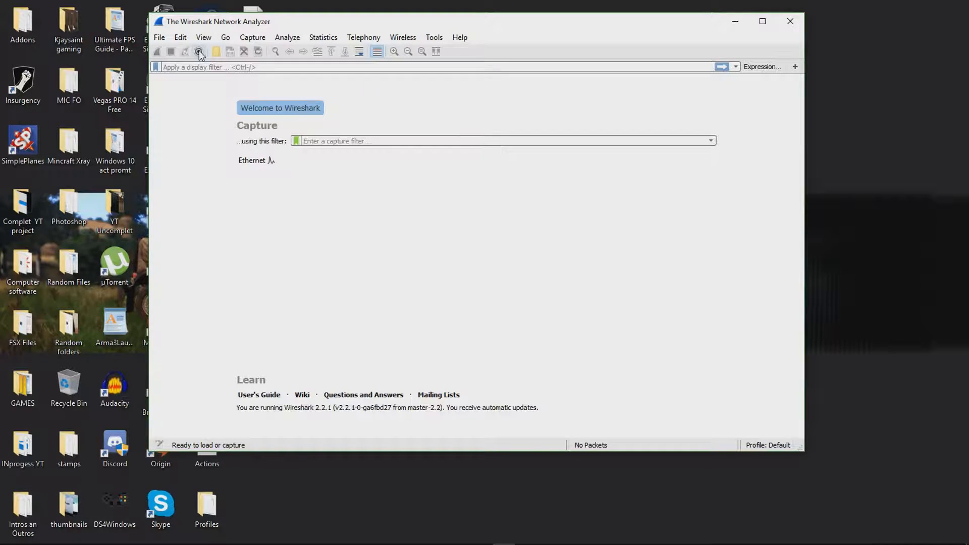
click(198, 52)
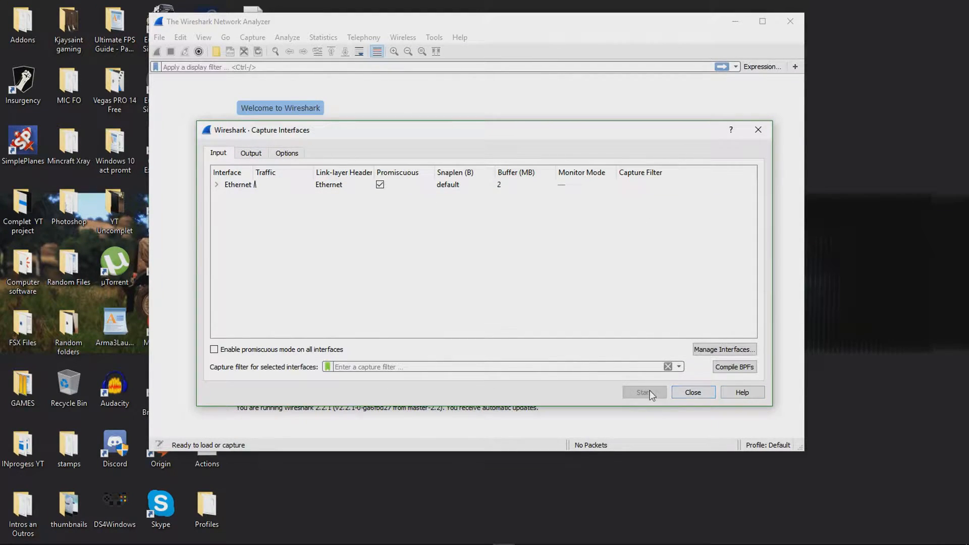
mouse_move(303, 224)
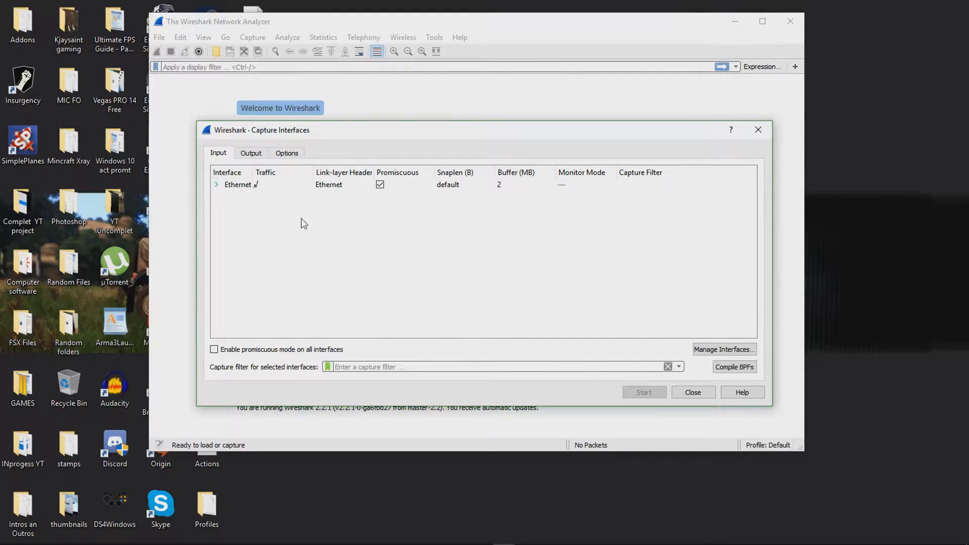
mouse_move(758, 129)
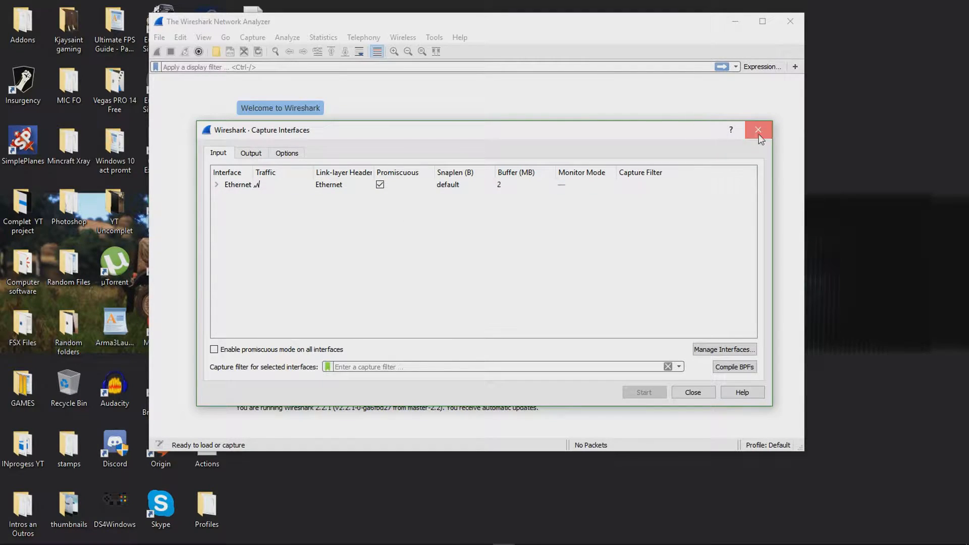
click(758, 129)
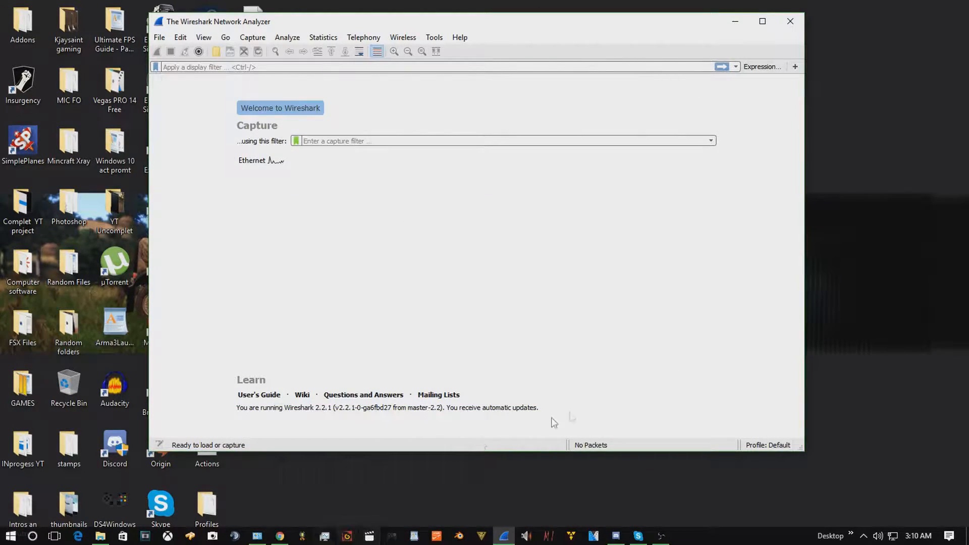
mouse_move(592, 404)
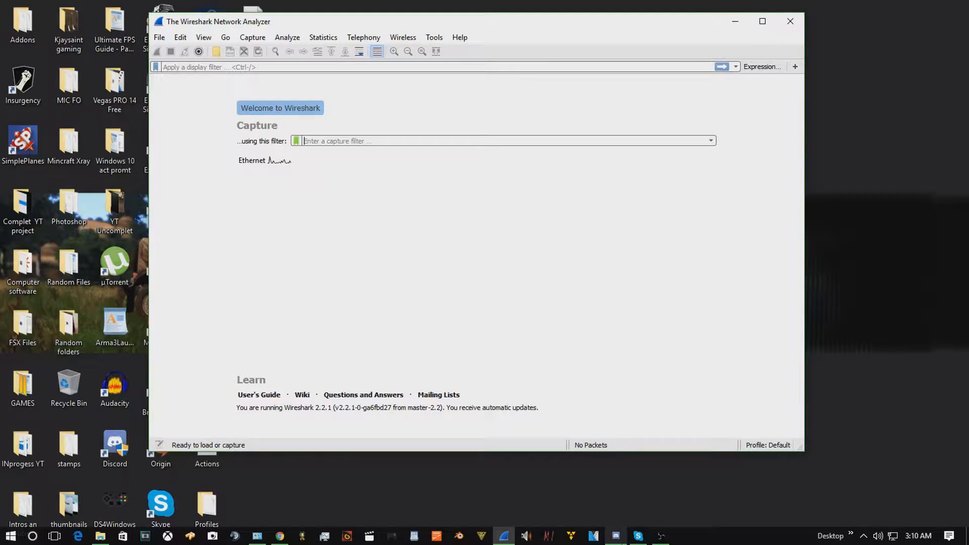
- Check 'Run this program as an administrator' in the Wireshark shortcut's Compatibility properties and apply
right_click(504, 536)
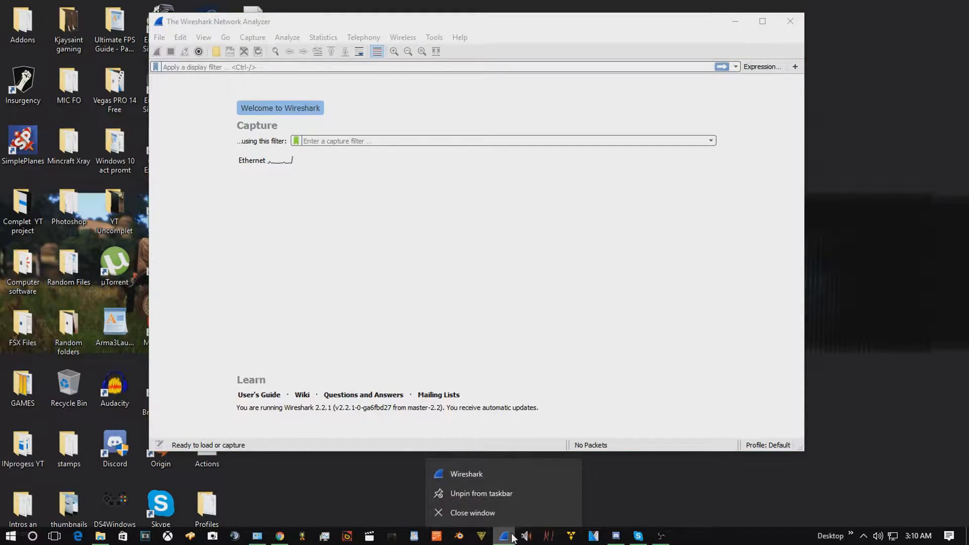
mouse_move(526, 474)
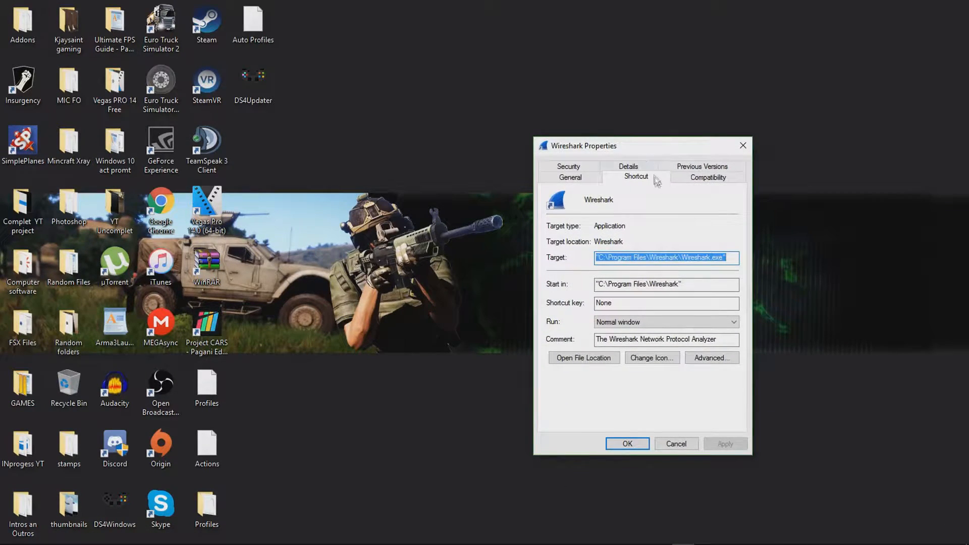
click(708, 177)
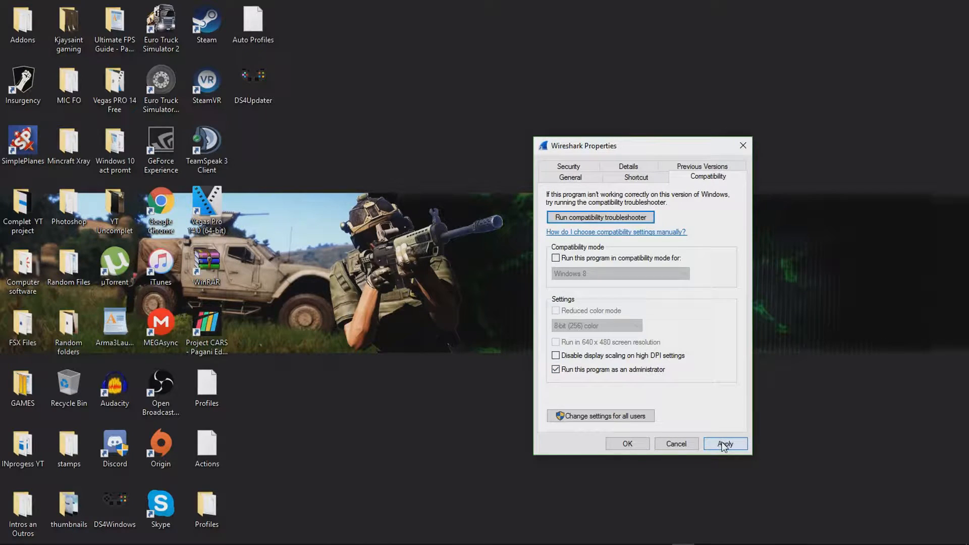
click(724, 444)
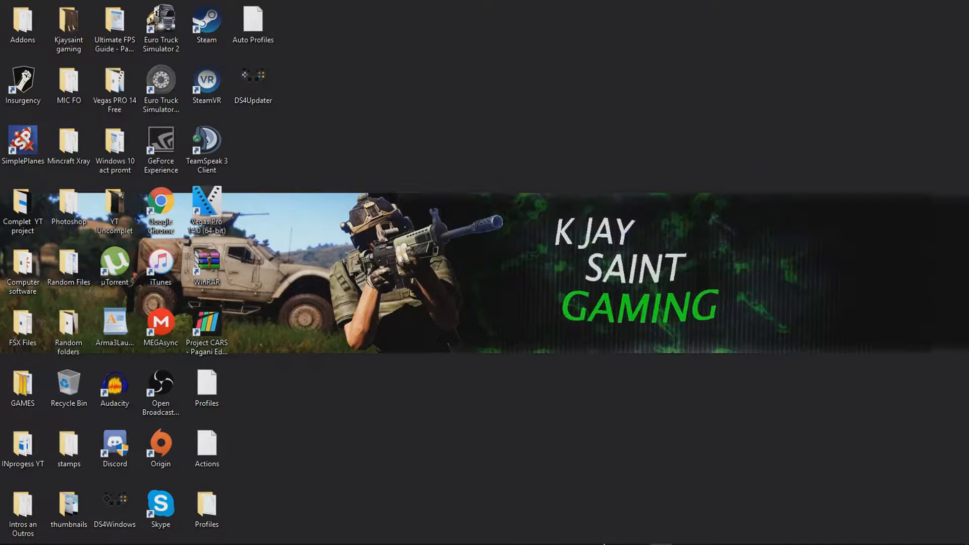